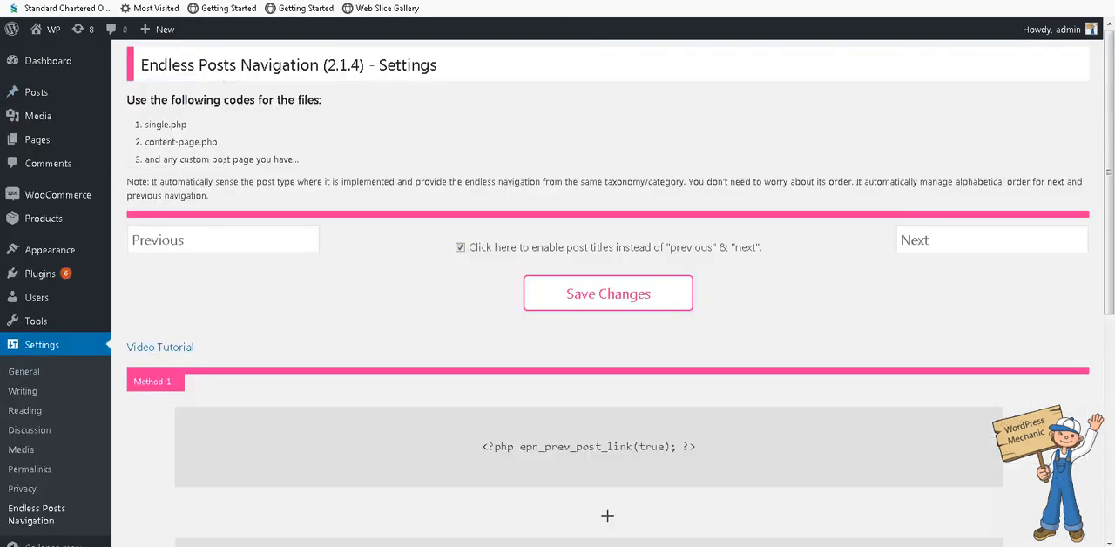
- Show the All Posts list to check the categories of Alpha #1–#4
{"action": "left_click", "coordinate": [35, 90]}
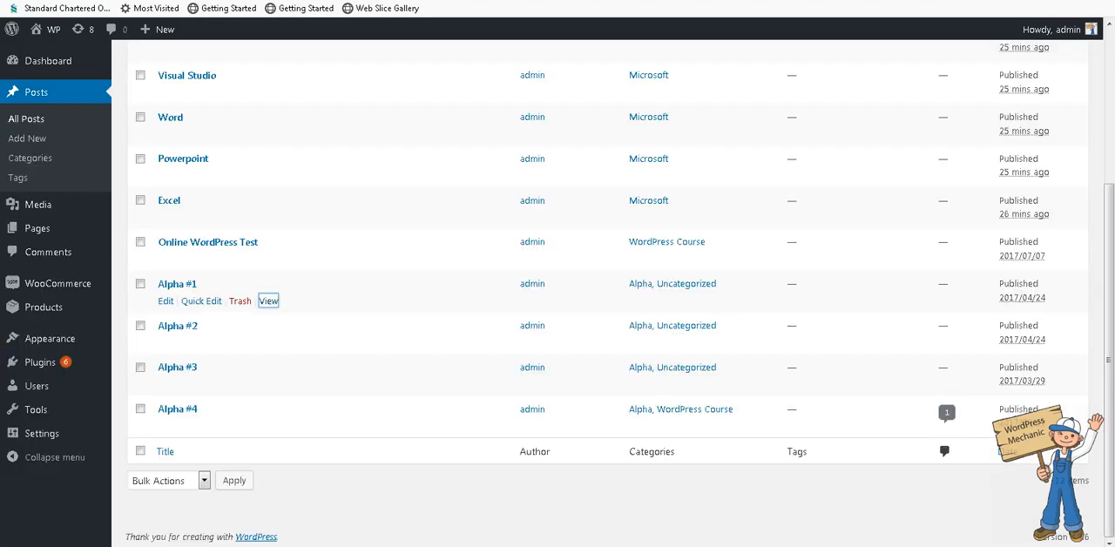
{"action": "mouse_move", "coordinate": [188, 293]}
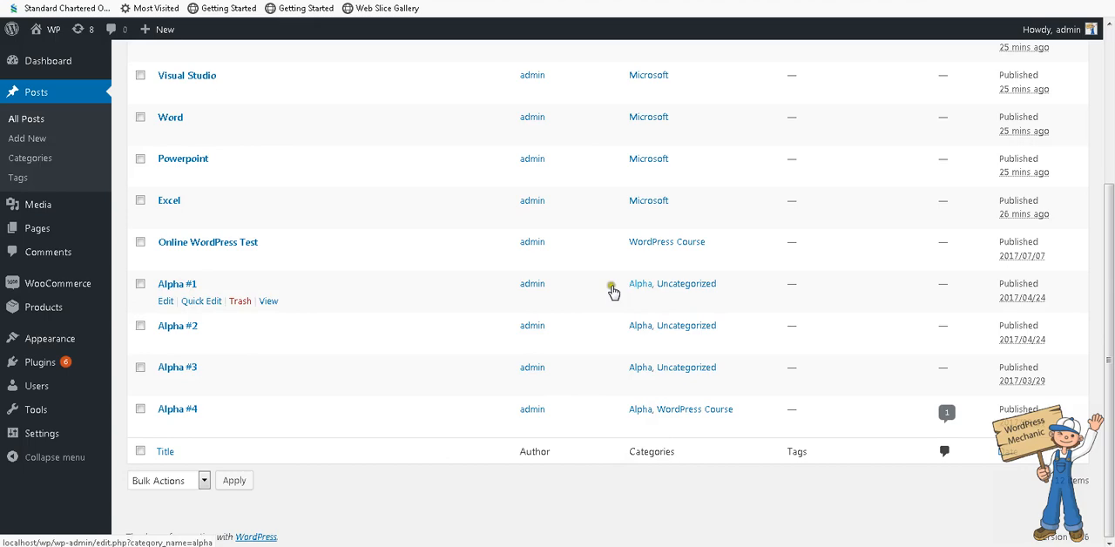
{"action": "mouse_move", "coordinate": [703, 421]}
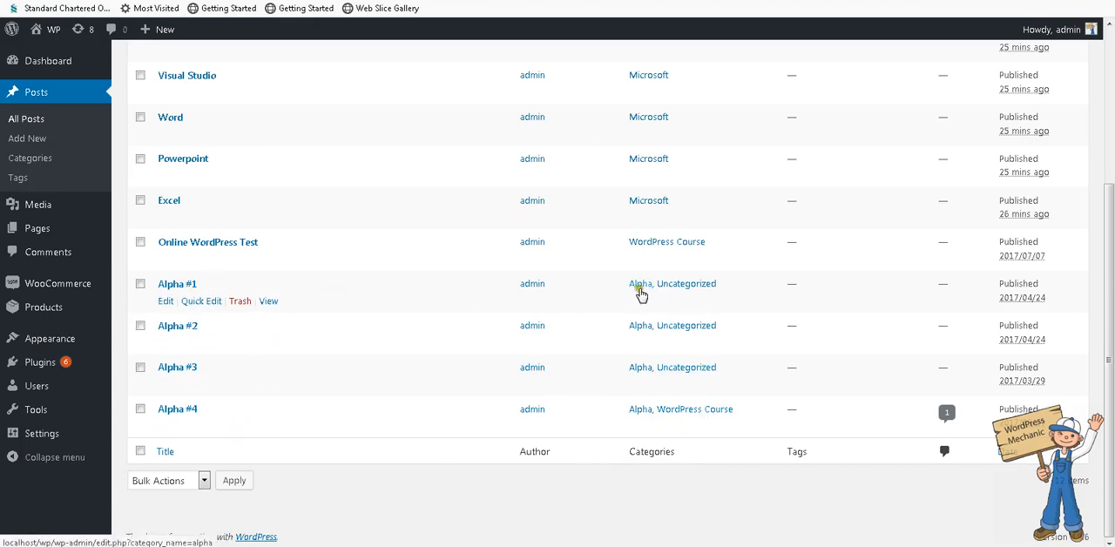
{"action": "mouse_move", "coordinate": [188, 370]}
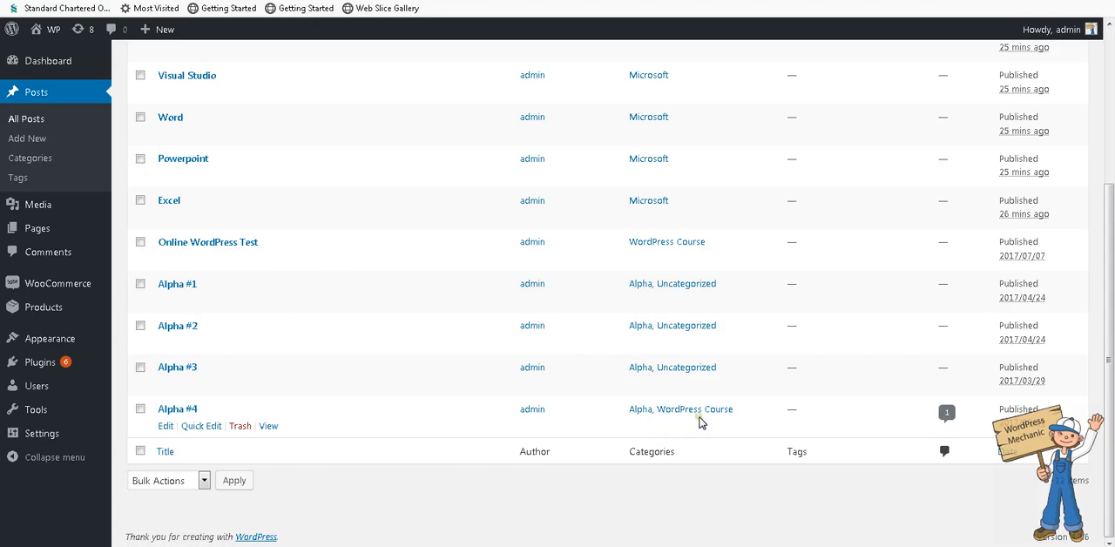
{"action": "mouse_move", "coordinate": [703, 418]}
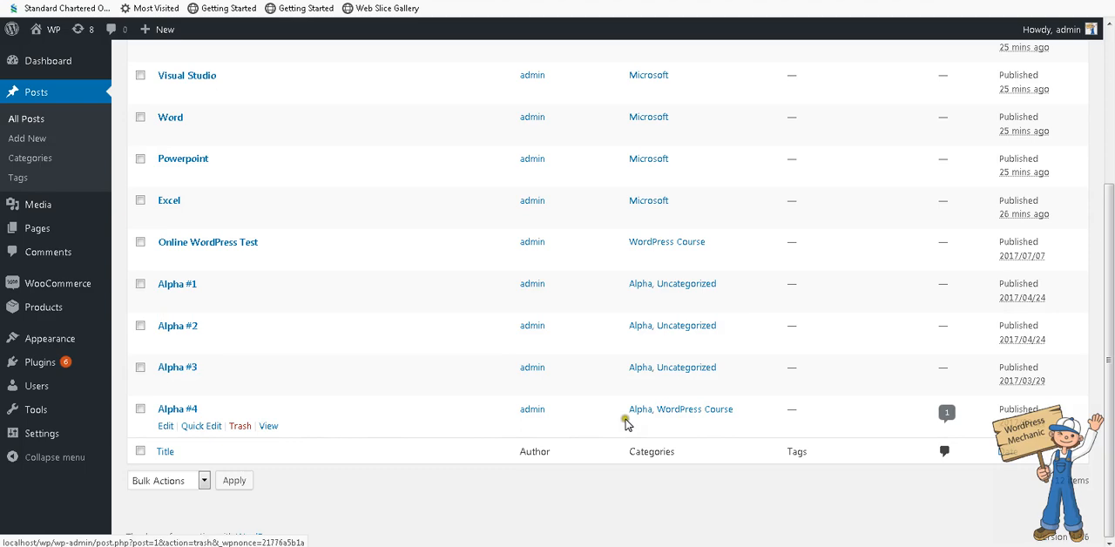
{"action": "mouse_move", "coordinate": [697, 409]}
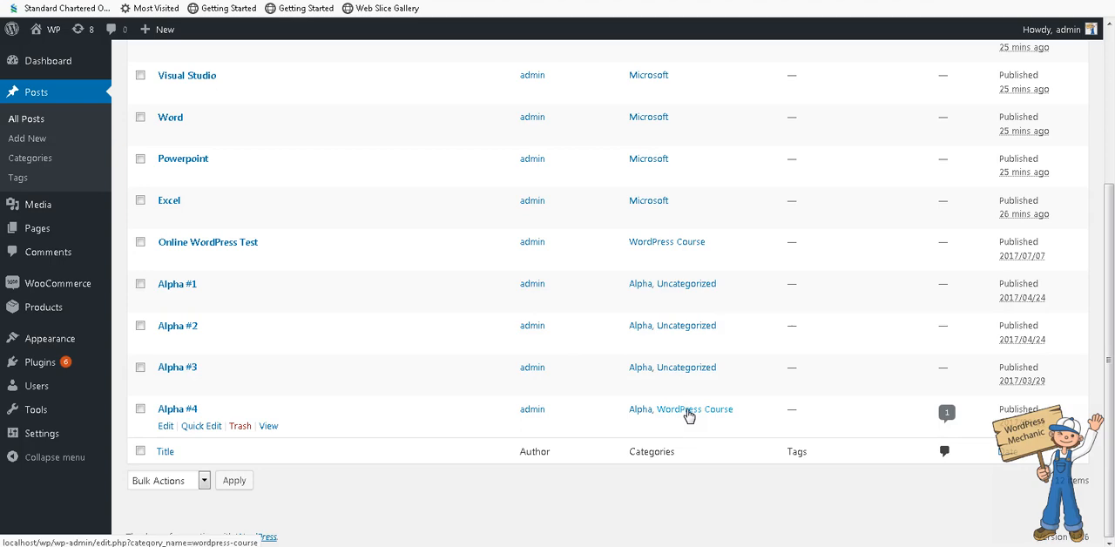
{"action": "mouse_move", "coordinate": [672, 418]}
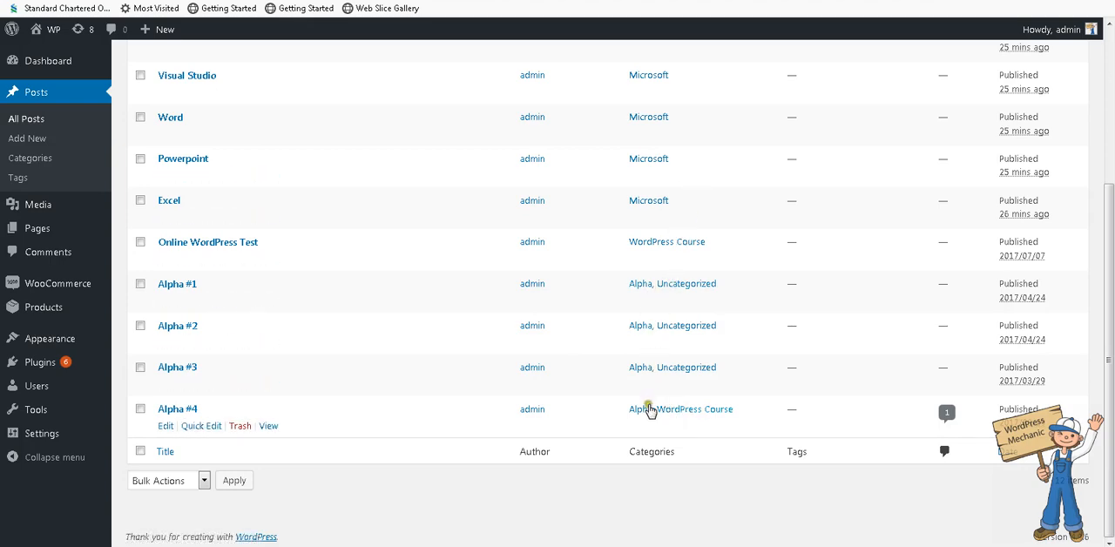
- Quick-edit Alpha #4 and untick WordPress Course so only Alpha remains
{"action": "left_click", "coordinate": [202, 425]}
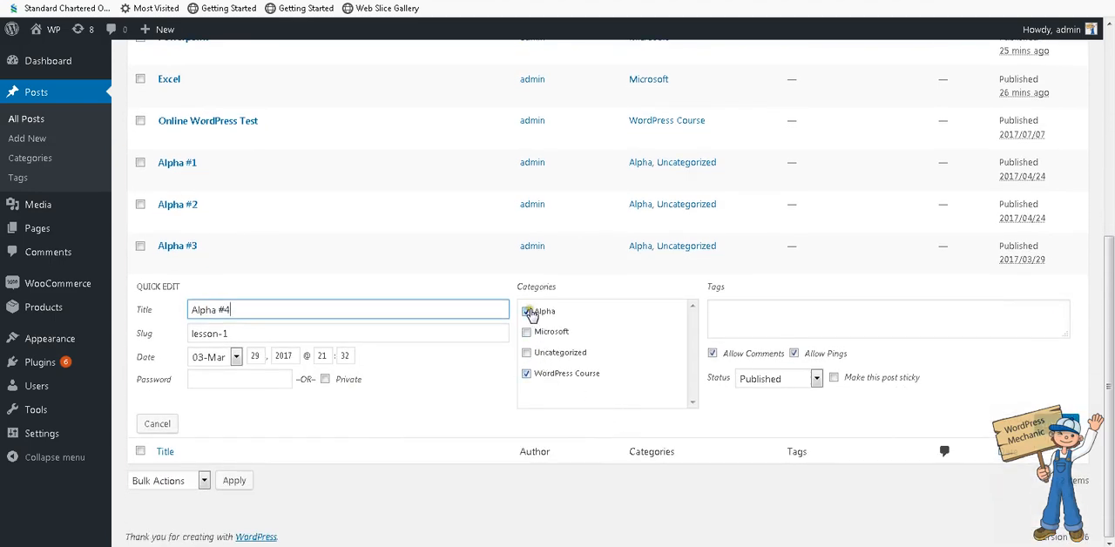
{"action": "left_click", "coordinate": [526, 310]}
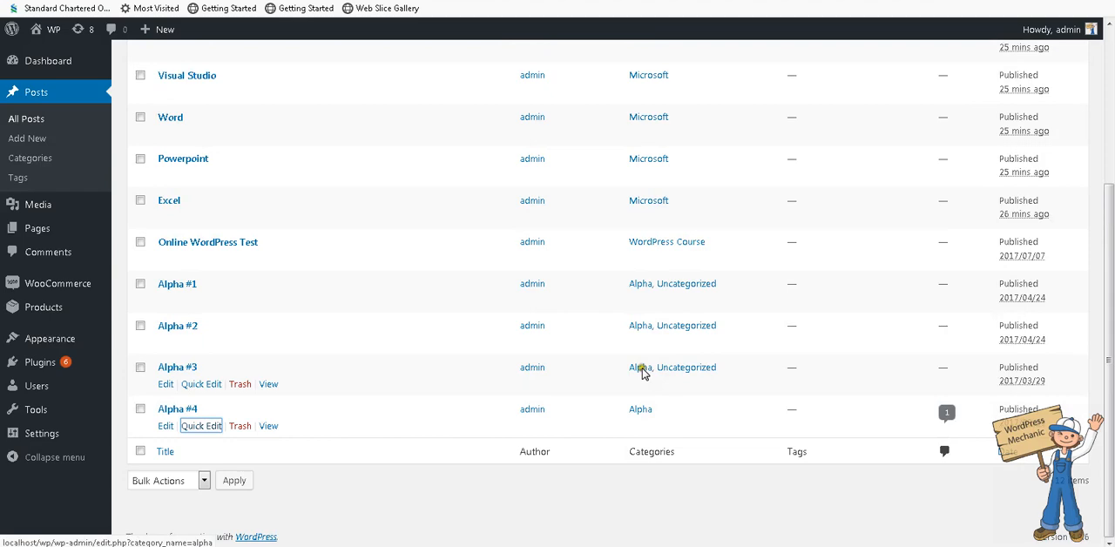
{"action": "mouse_move", "coordinate": [275, 305]}
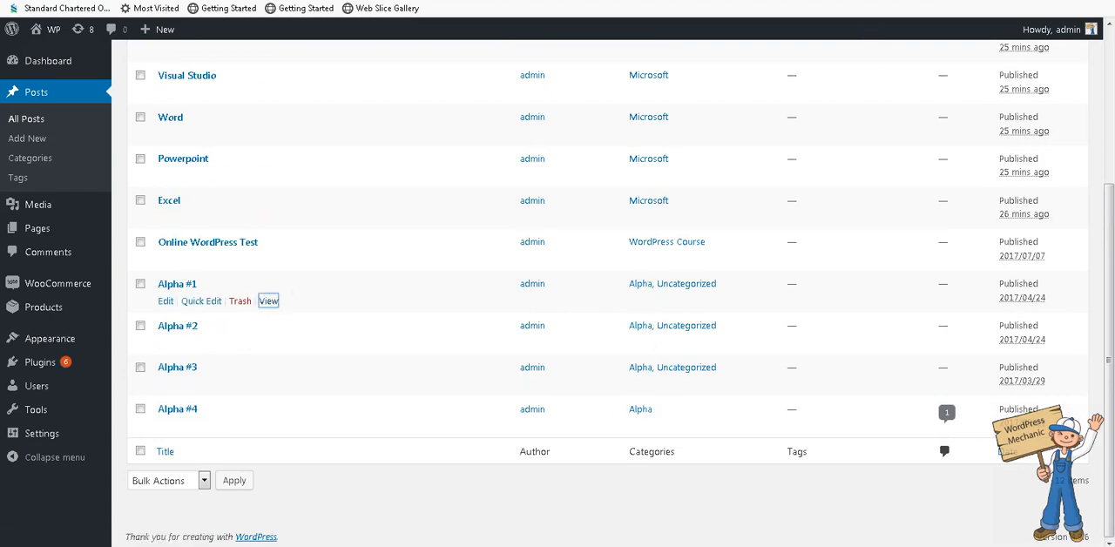
{"action": "left_click", "coordinate": [268, 300]}
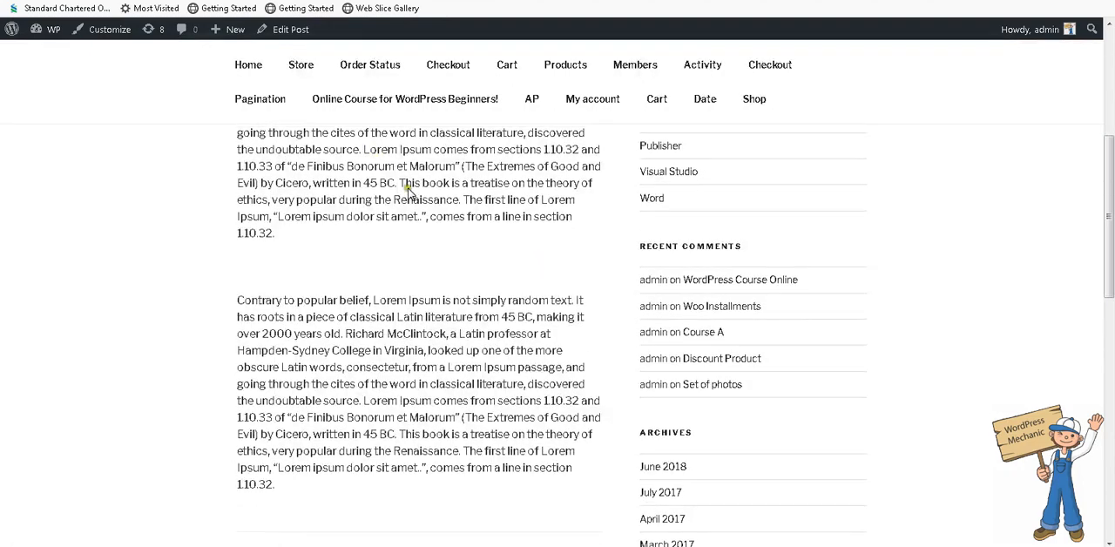
{"action": "scroll", "scroll_direction": "down", "scroll_amount": 3}
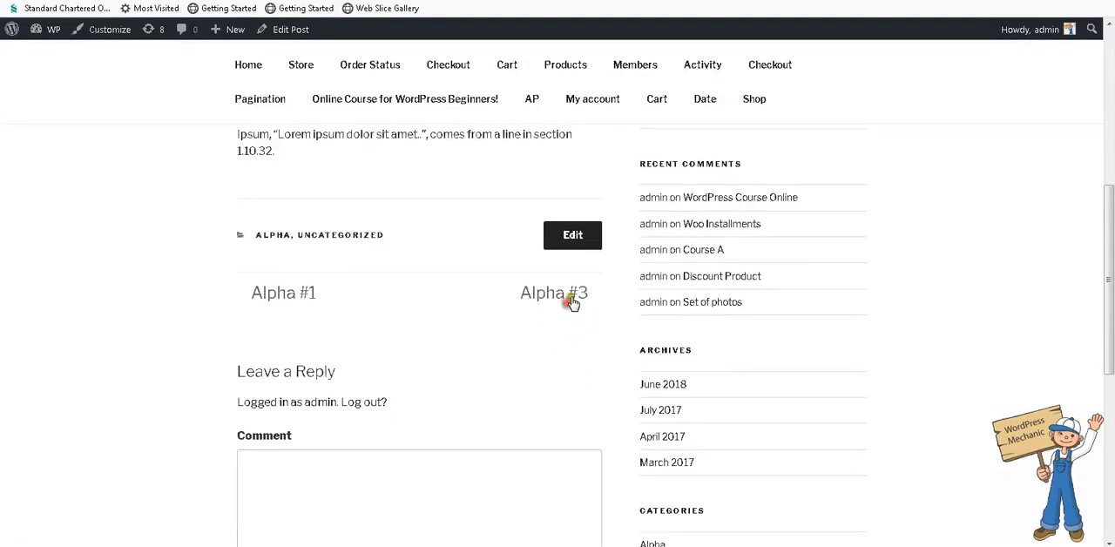
{"action": "left_click", "coordinate": [553, 292]}
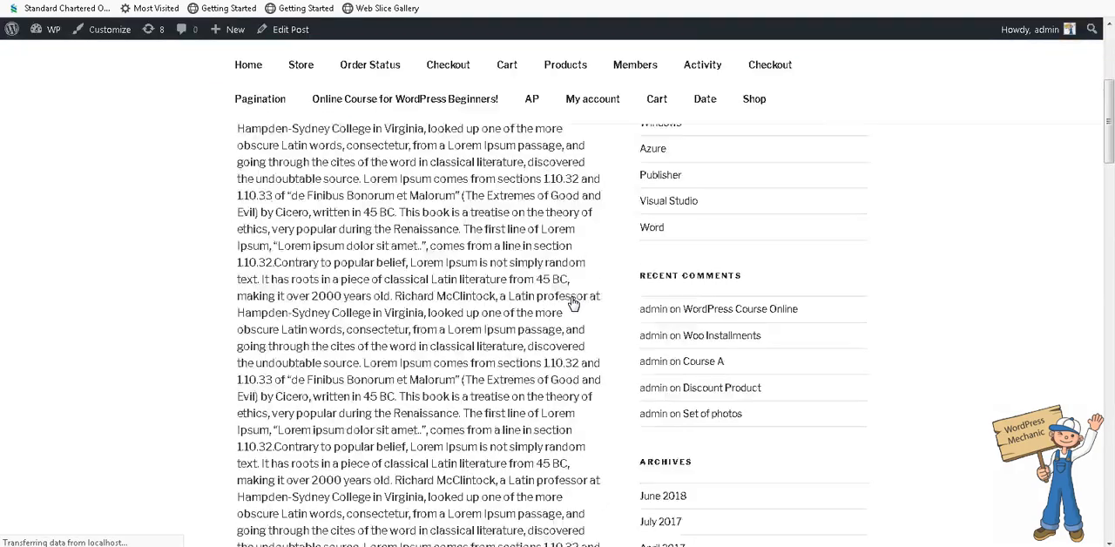
{"action": "scroll", "scroll_direction": "down", "scroll_amount": 3}
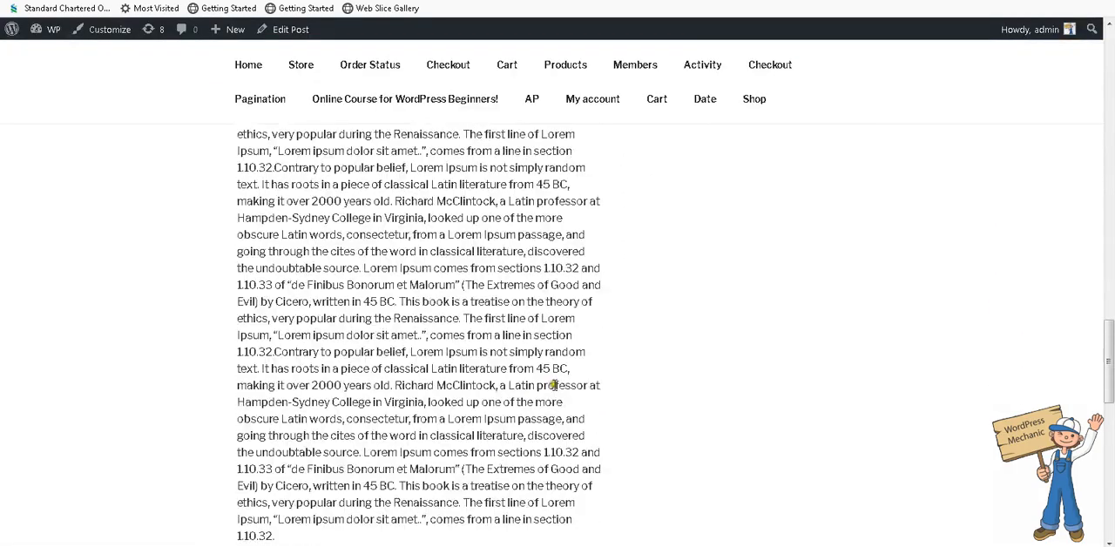
{"action": "scroll", "scroll_direction": "down", "scroll_amount": 3}
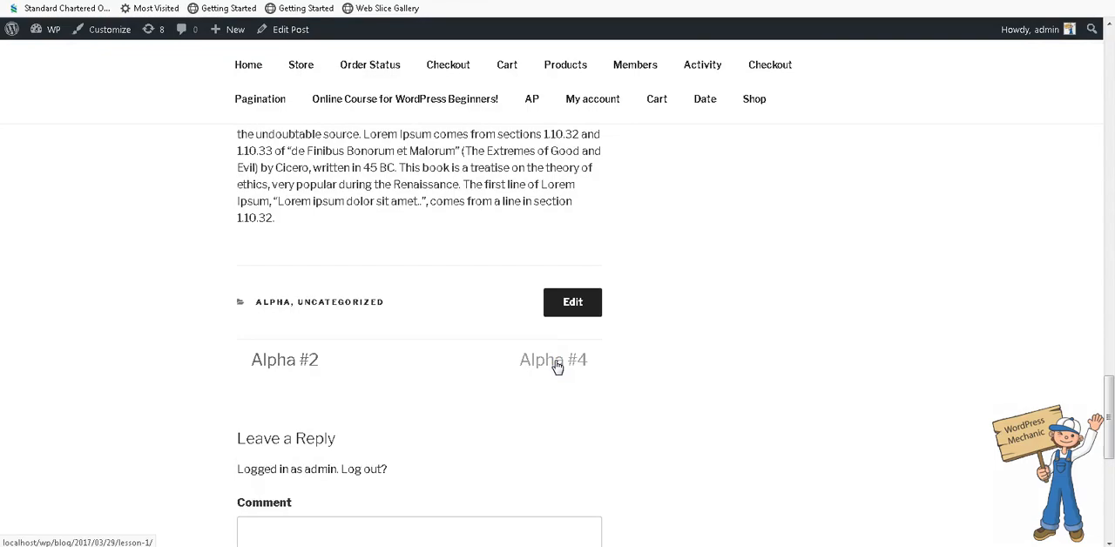
{"action": "left_click", "coordinate": [554, 359]}
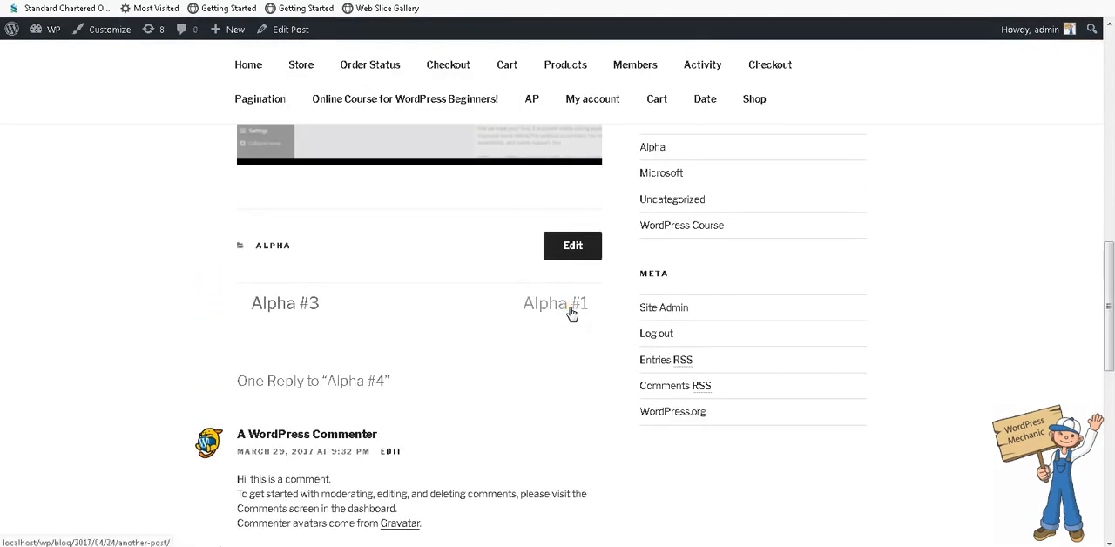
{"action": "left_click", "coordinate": [554, 303]}
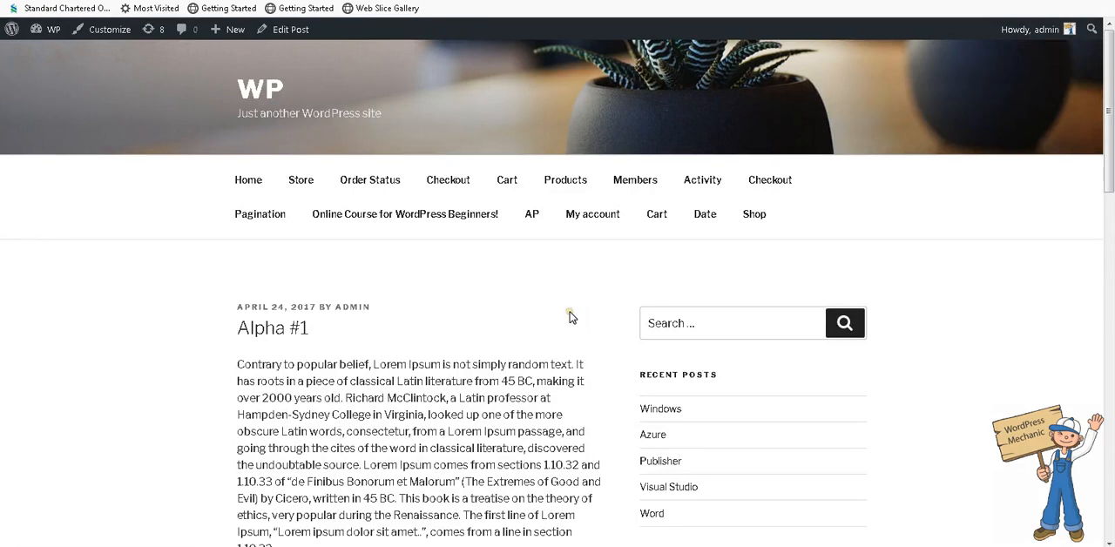
{"action": "scroll", "scroll_direction": "down", "scroll_amount": 3}
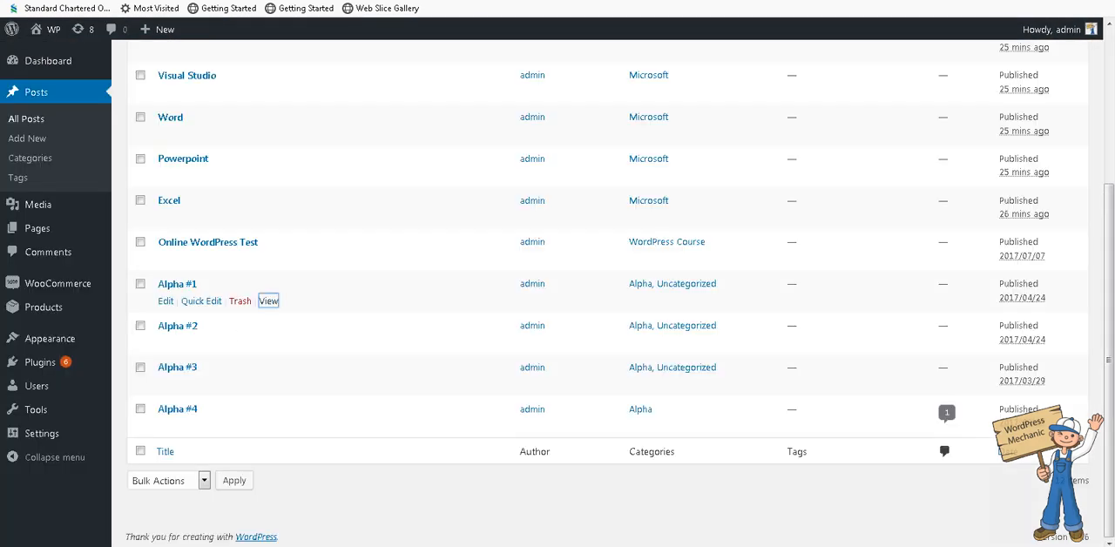
{"action": "mouse_move", "coordinate": [177, 408]}
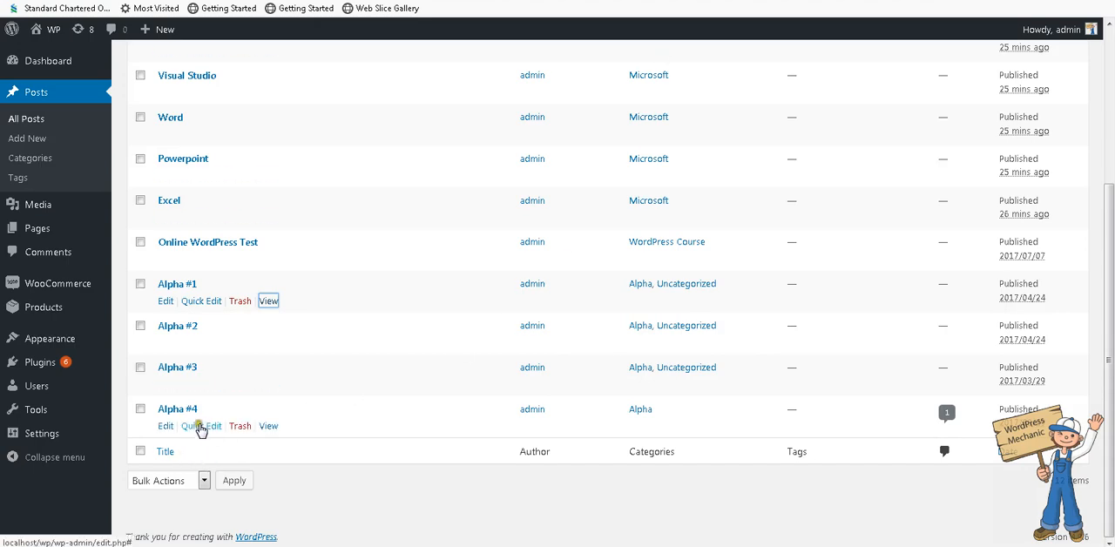
- Quick-edit Alpha #4: untick Uncategorized and tick WordPress Course alongside Alpha
{"action": "left_click", "coordinate": [202, 425]}
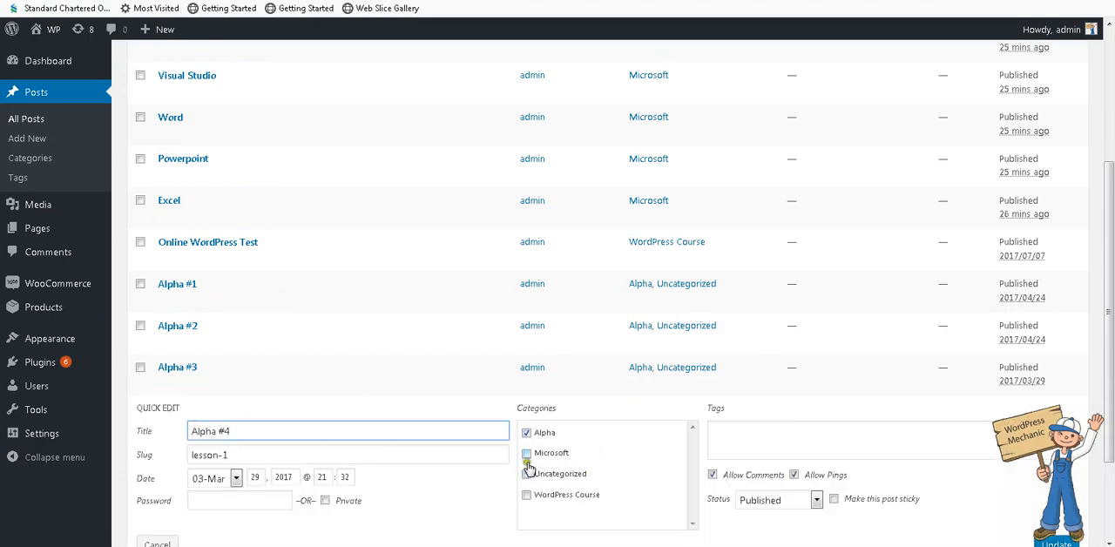
{"action": "left_click", "coordinate": [526, 494]}
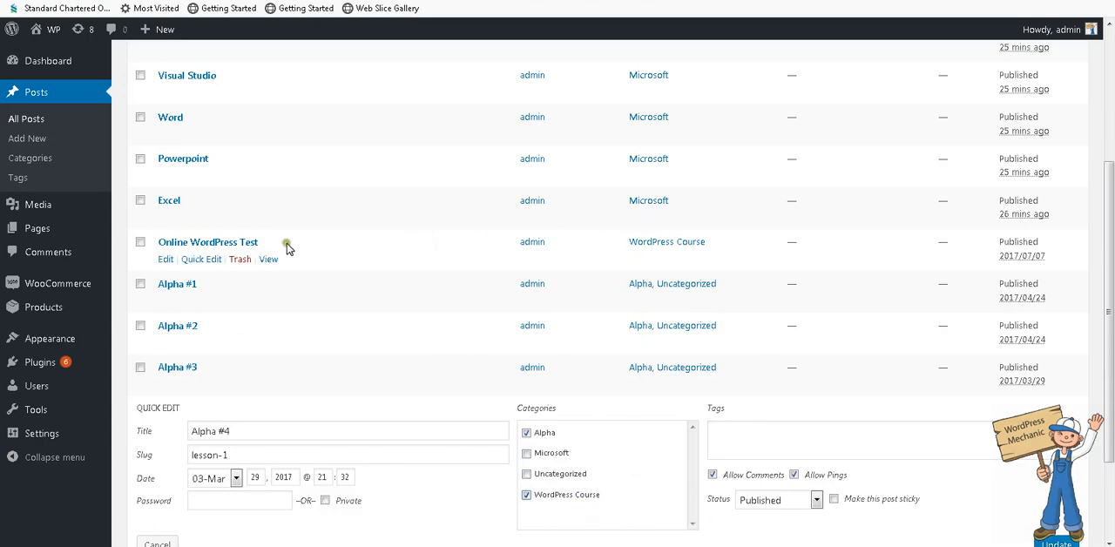
{"action": "mouse_move", "coordinate": [237, 258]}
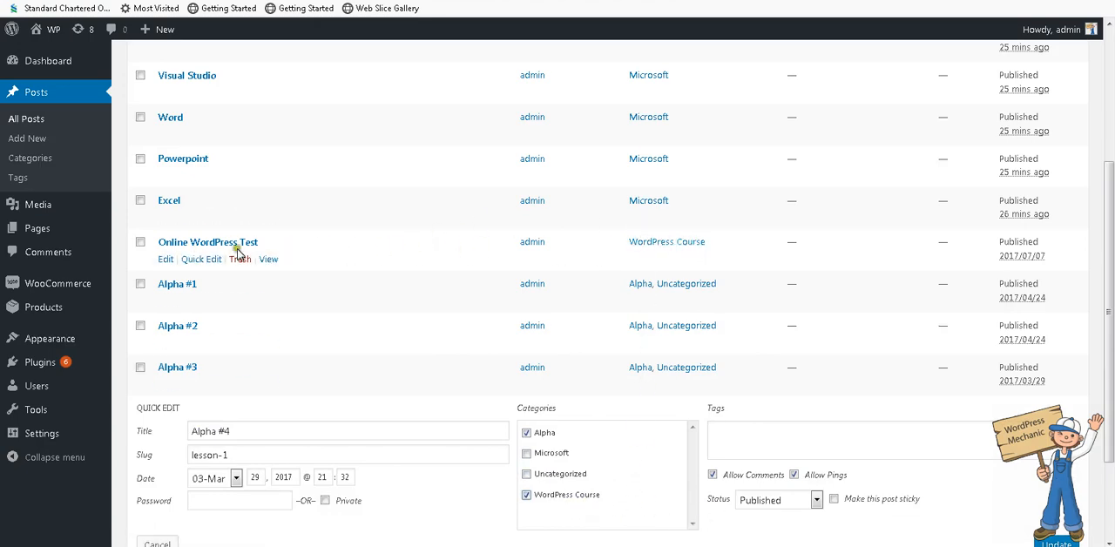
{"action": "scroll", "scroll_direction": "down", "scroll_amount": 3}
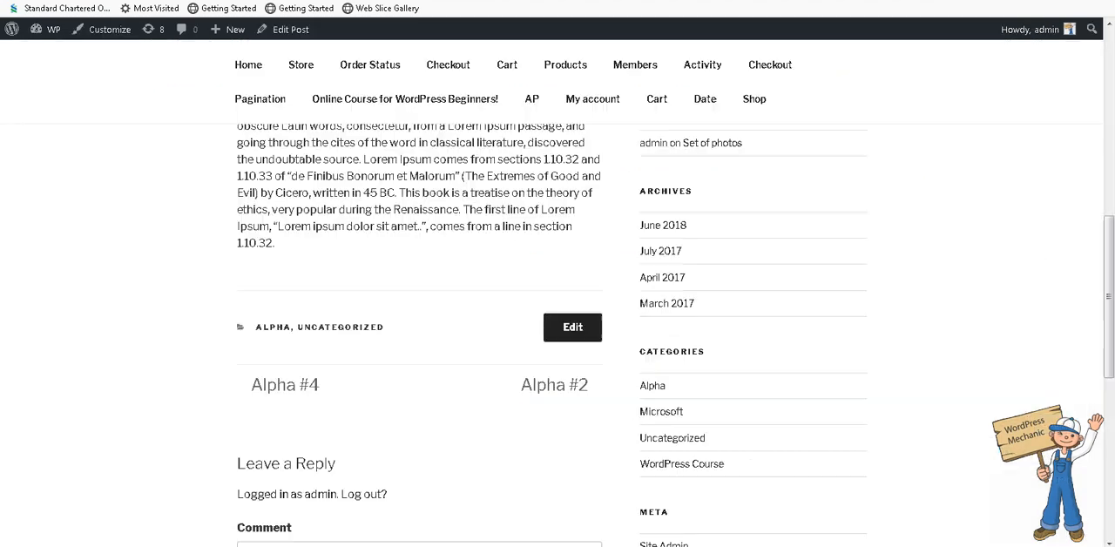
{"action": "mouse_move", "coordinate": [541, 391]}
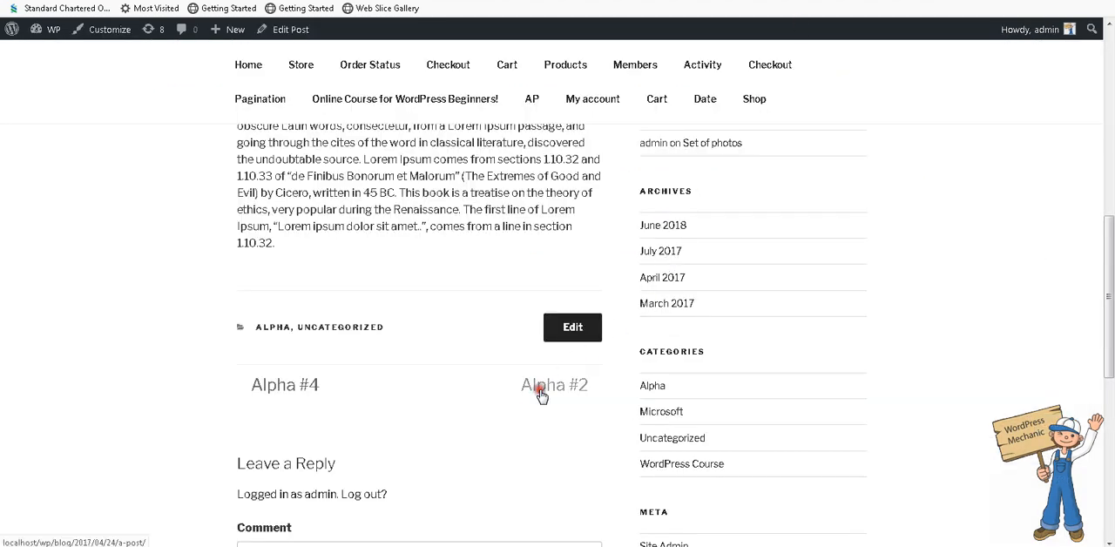
- Follow next-post links to Alpha #2 then Alpha #4 and check Alpha #4's navigation links
{"action": "left_click", "coordinate": [554, 383]}
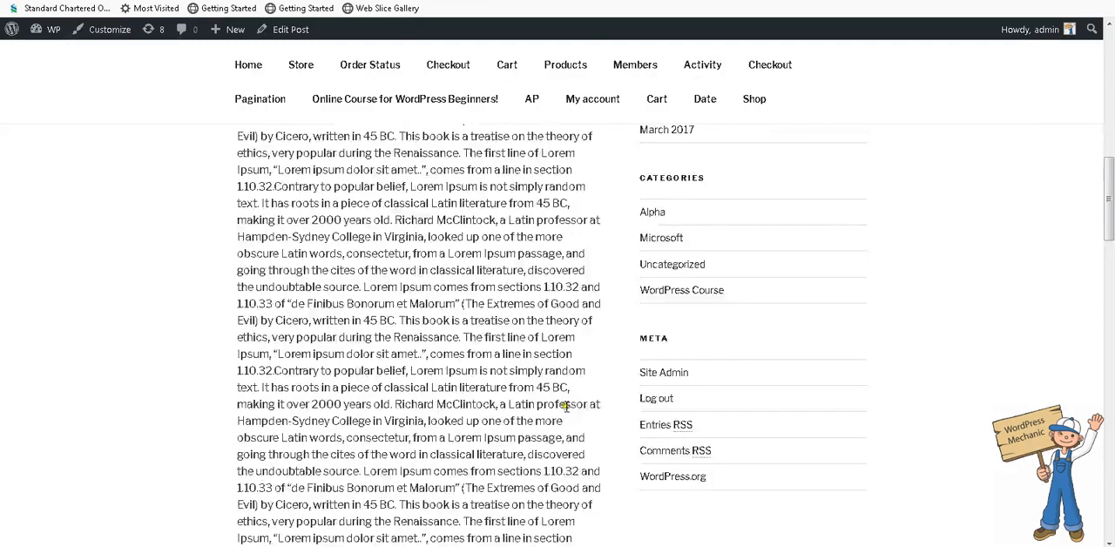
{"action": "scroll", "scroll_direction": "down", "scroll_amount": 3}
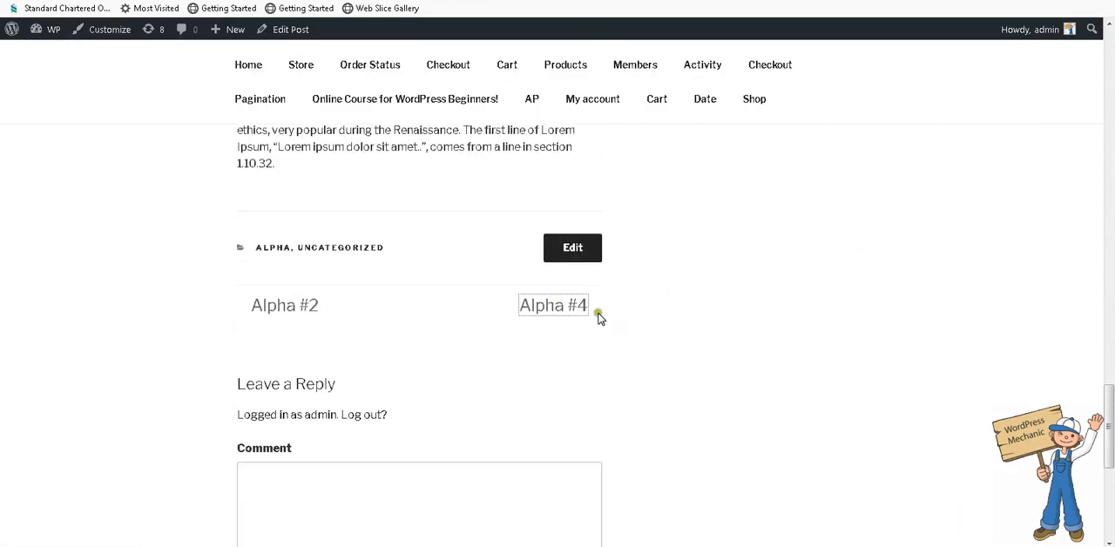
{"action": "left_click", "coordinate": [553, 304]}
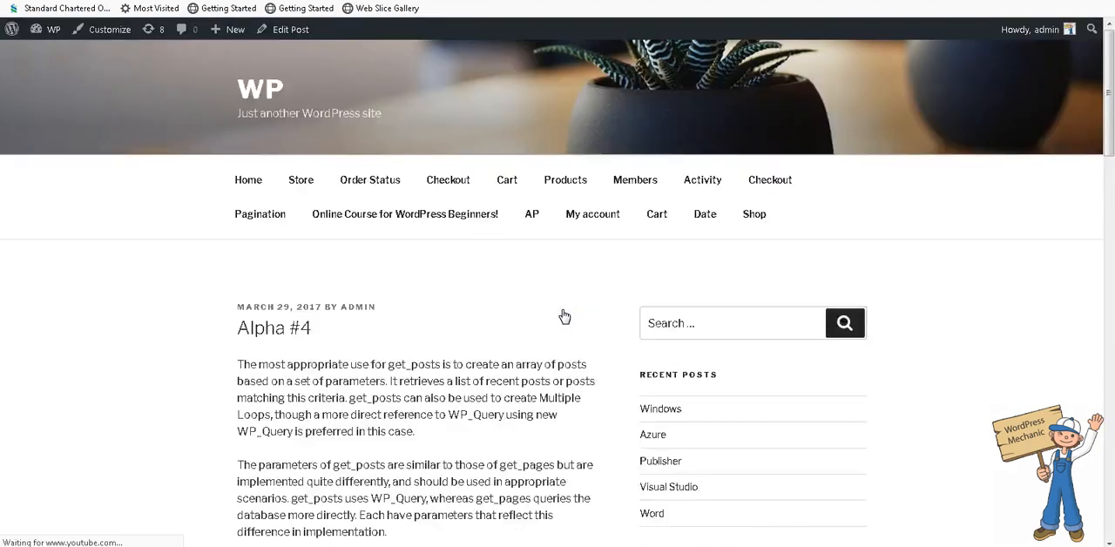
{"action": "scroll", "scroll_direction": "down", "scroll_amount": 3}
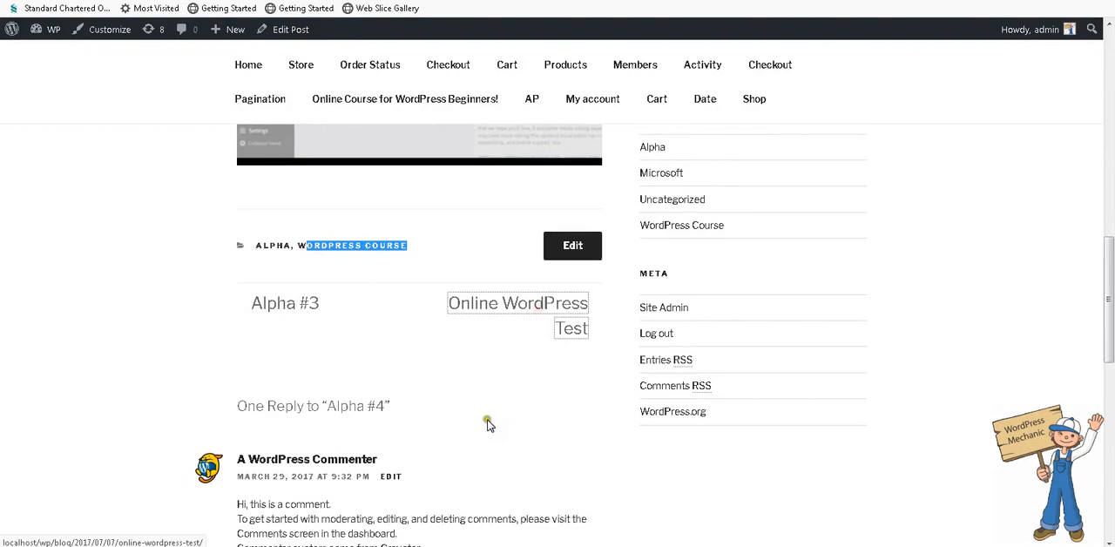
{"action": "scroll", "scroll_direction": "down", "scroll_amount": 3}
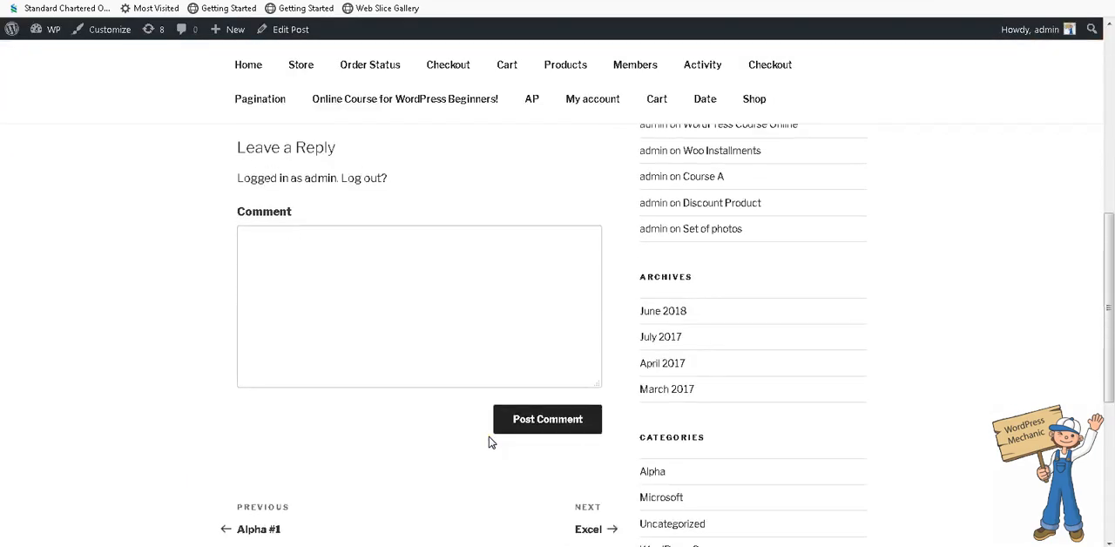
{"action": "scroll", "scroll_direction": "up", "scroll_amount": 3}
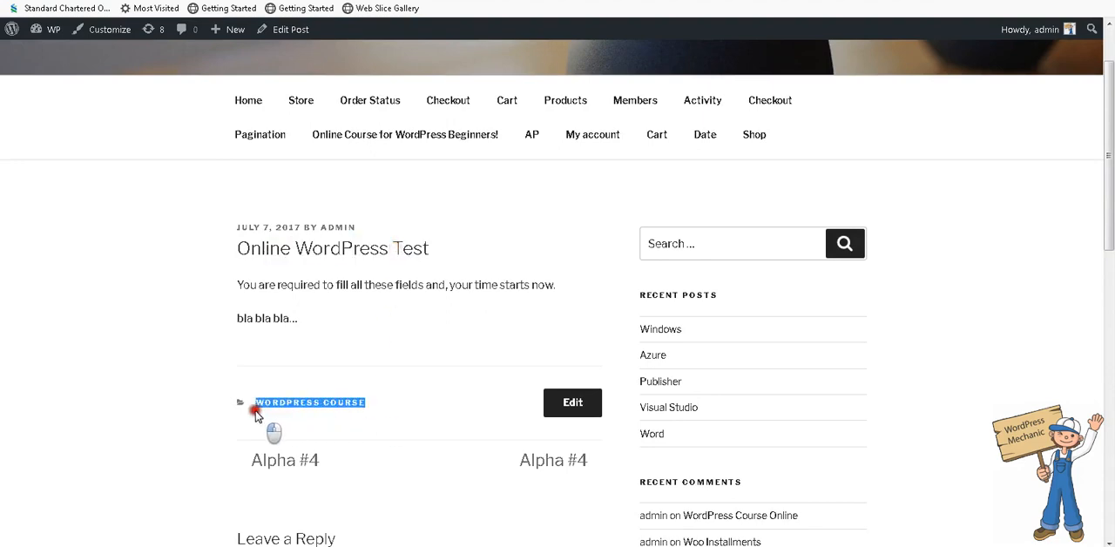
{"action": "mouse_move", "coordinate": [566, 461]}
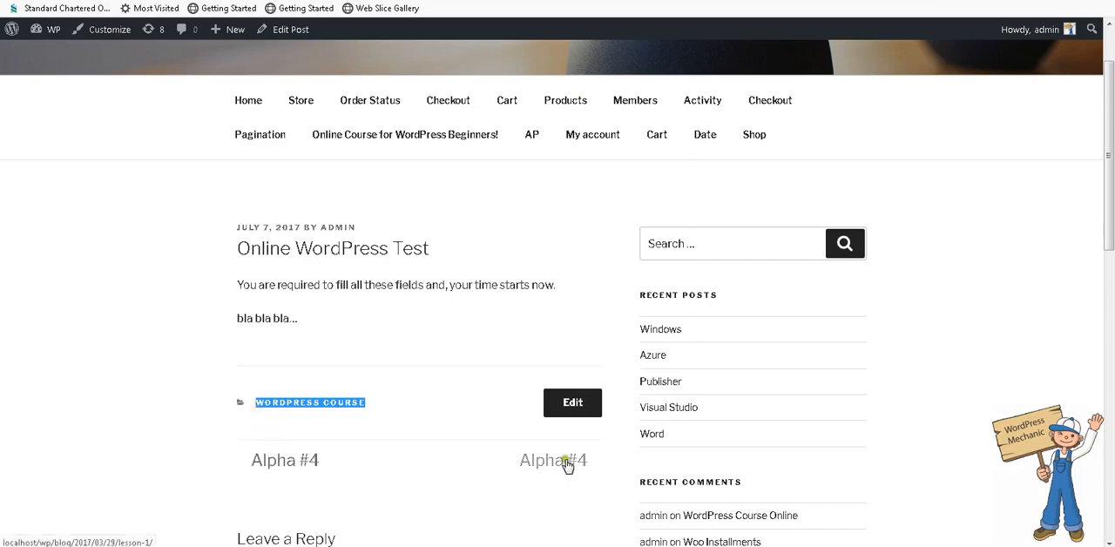
{"action": "mouse_move", "coordinate": [545, 465]}
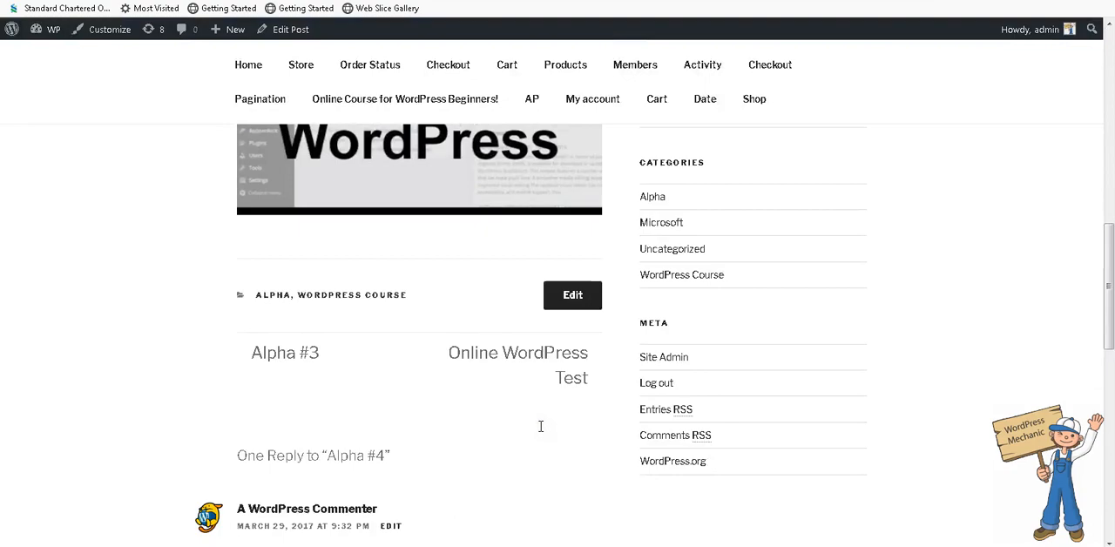
{"action": "scroll", "scroll_direction": "down", "scroll_amount": 3}
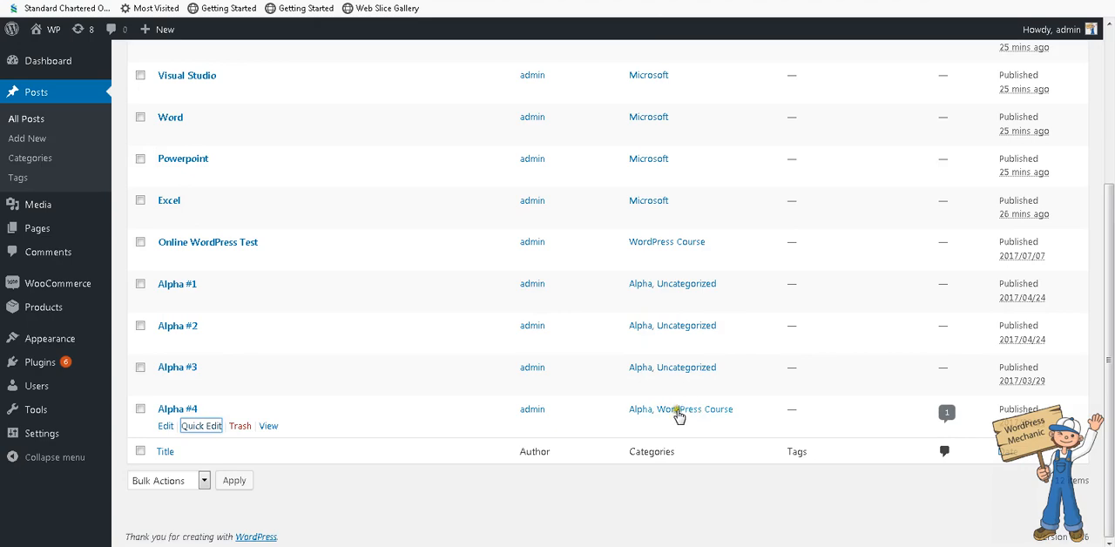
{"action": "mouse_move", "coordinate": [665, 391]}
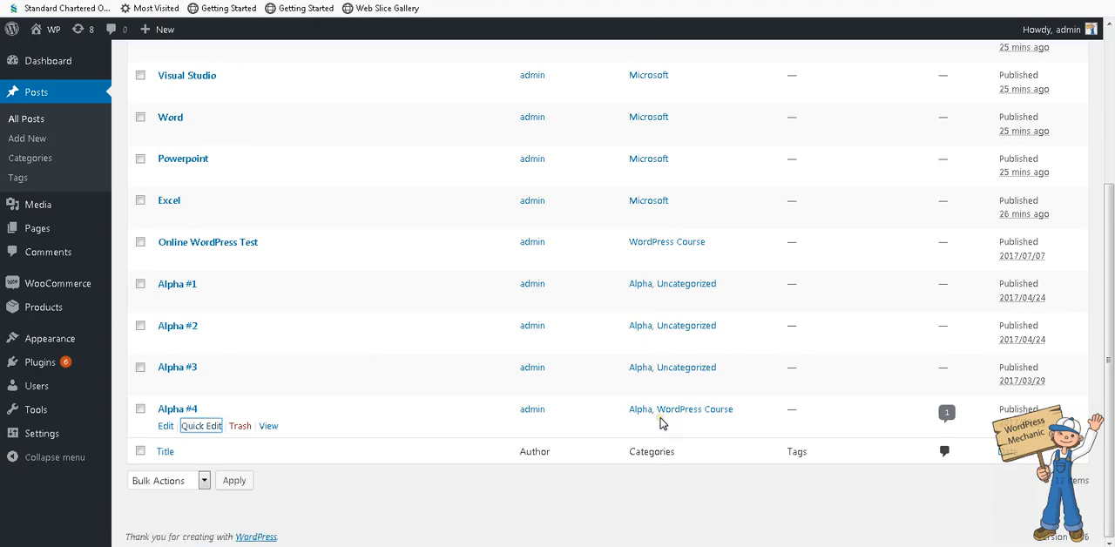
{"action": "mouse_move", "coordinate": [665, 425]}
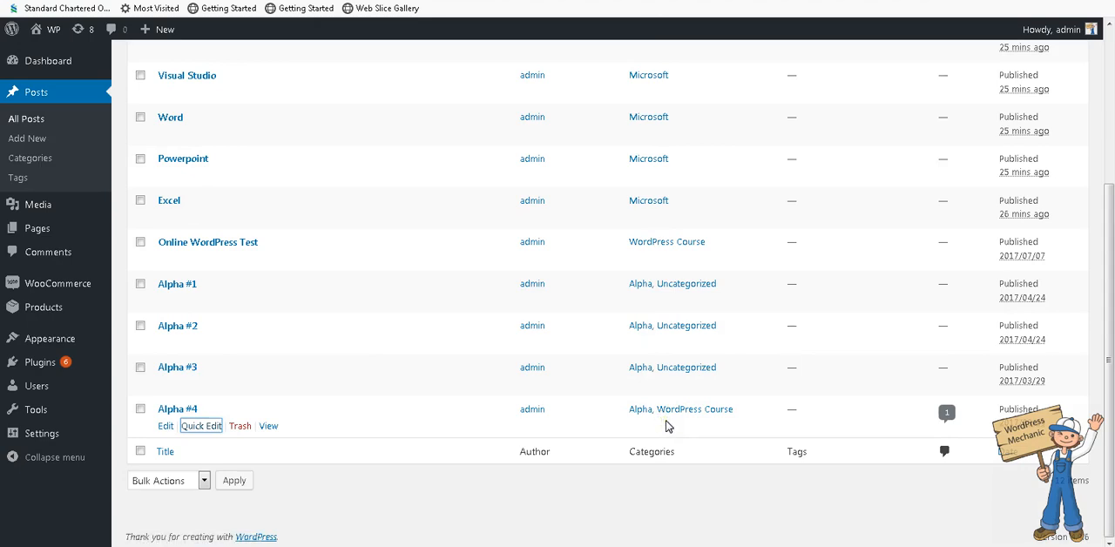
{"action": "mouse_move", "coordinate": [529, 429]}
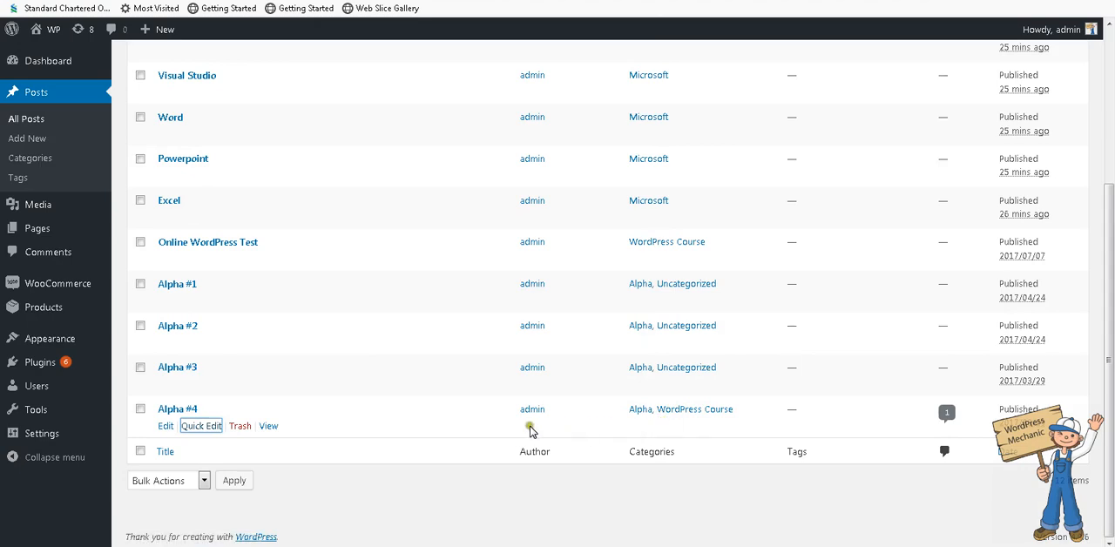
- Quick-edit Alpha #4 and untick WordPress Course, leaving only Alpha checked
{"action": "left_click", "coordinate": [202, 425]}
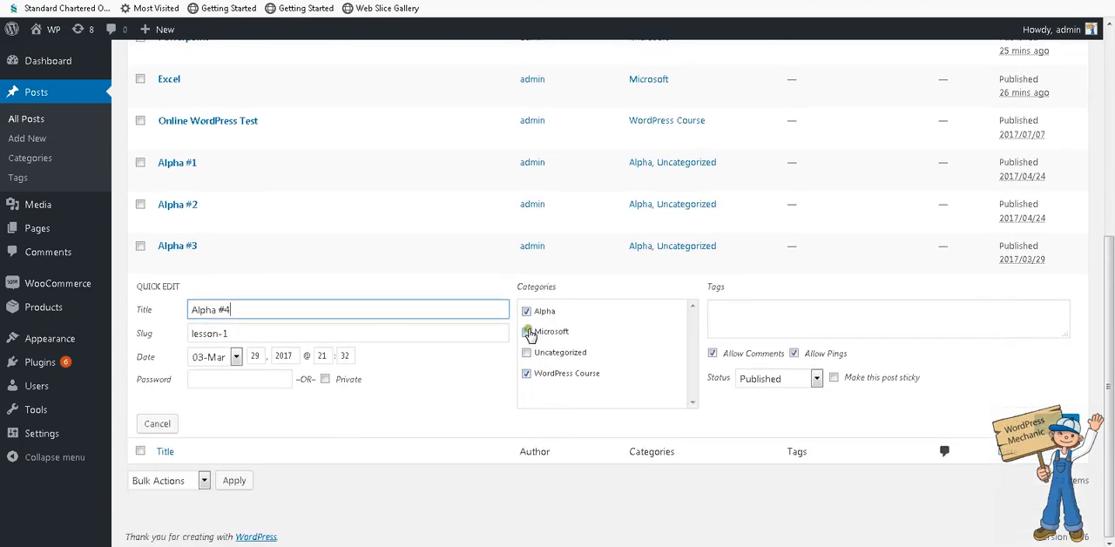
{"action": "left_click", "coordinate": [526, 331]}
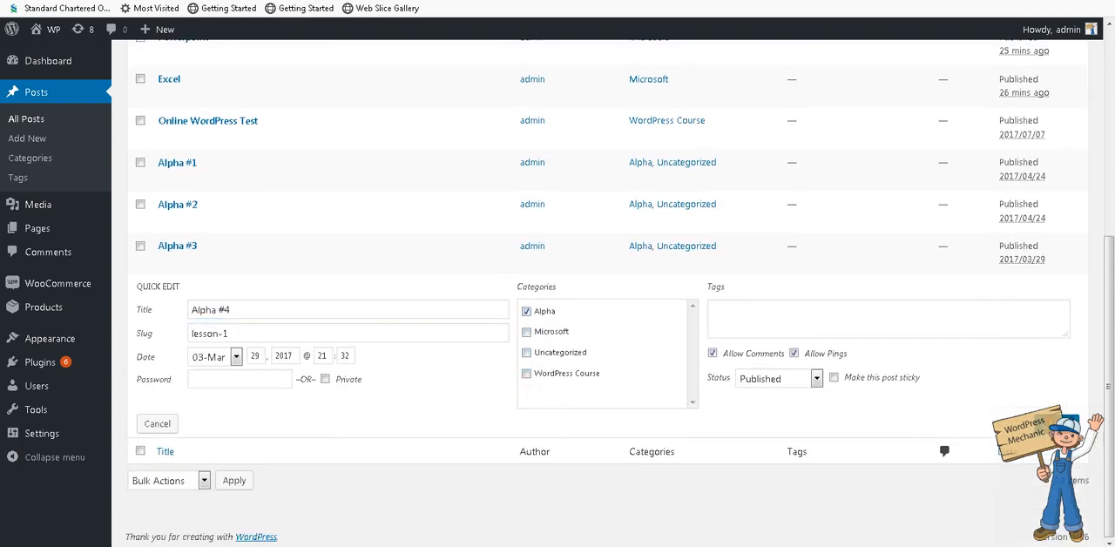